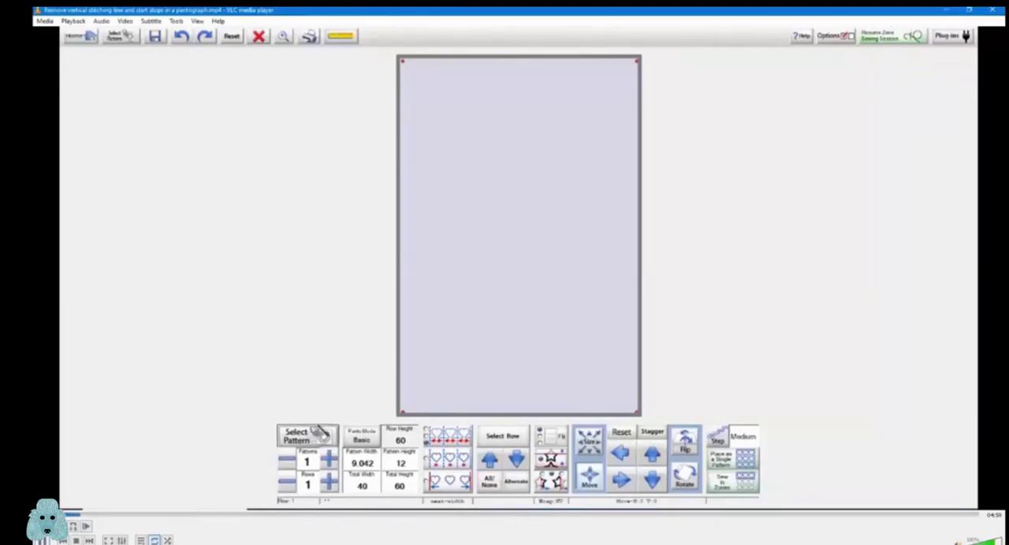
Search the pattern library for 'bubb' and open bubblebath.gpf into the zone
left_click(295, 435)
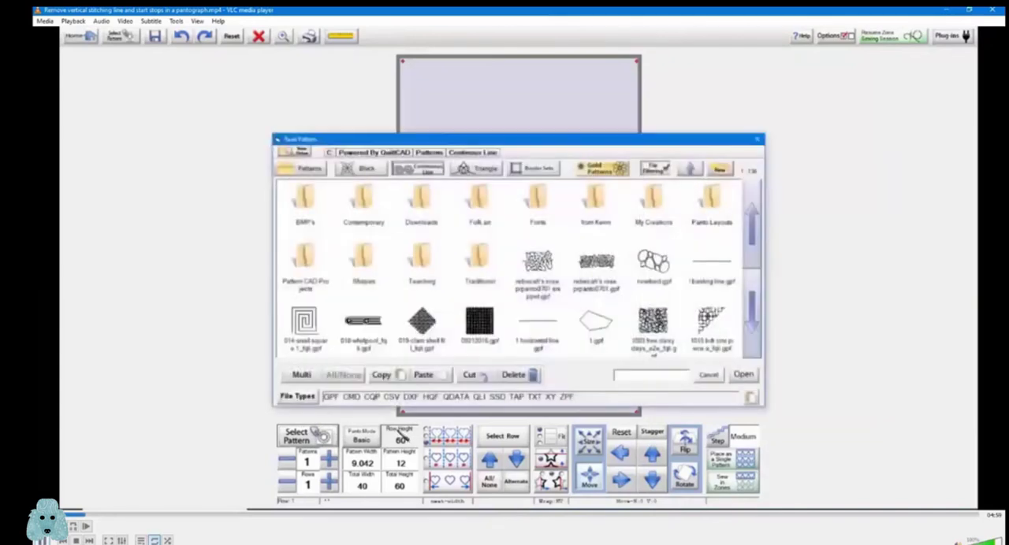
left_click(650, 374)
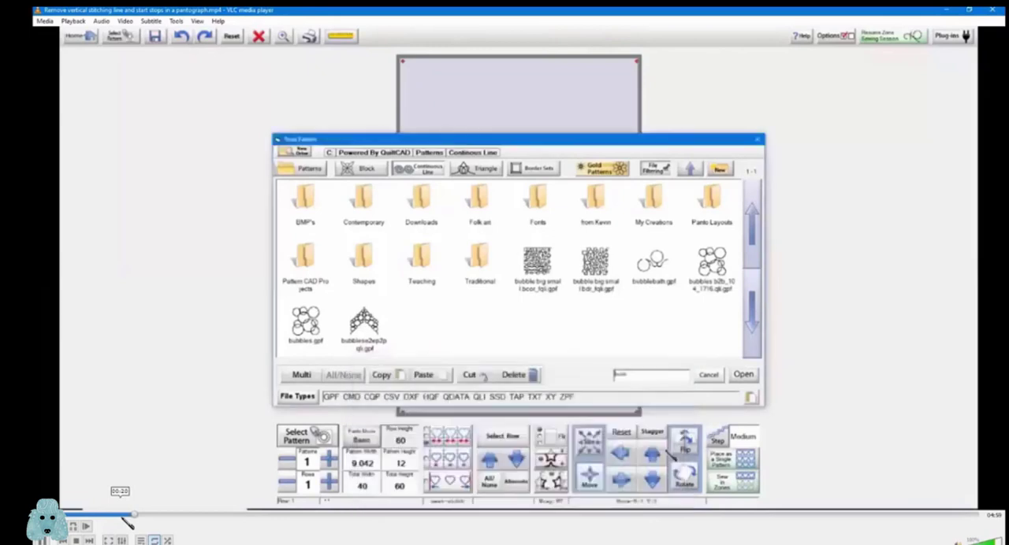
left_click(653, 264)
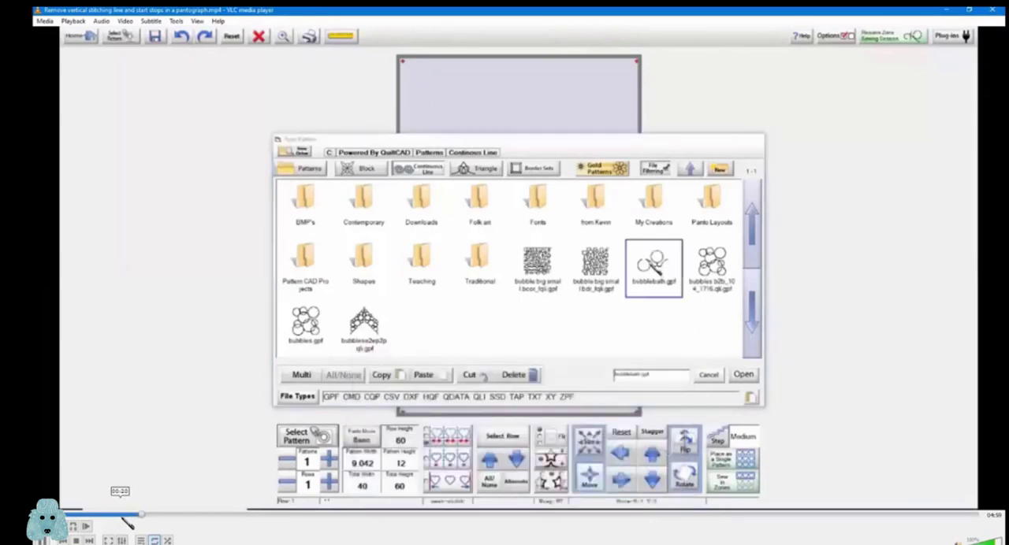
left_click(742, 373)
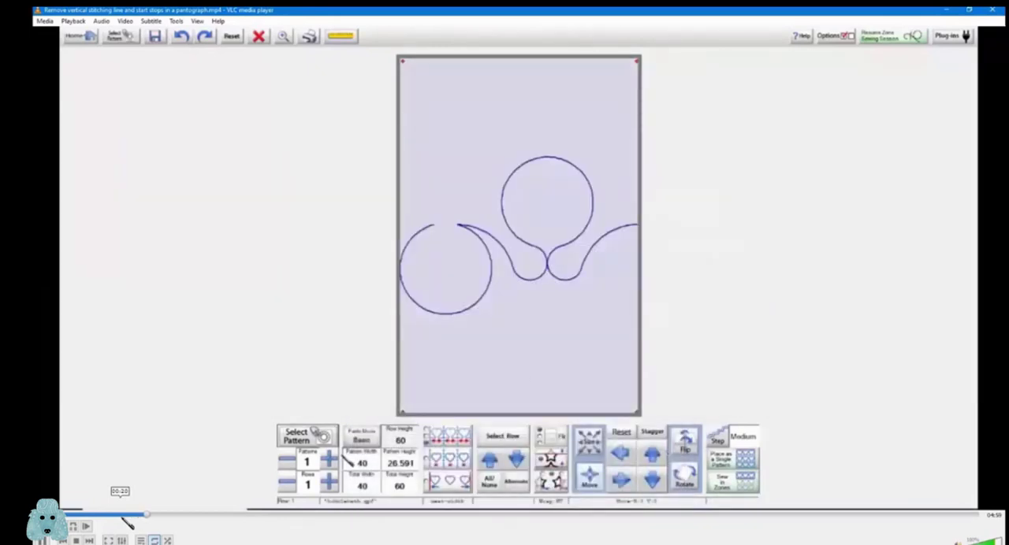
Set the bubblebath pattern to 5 motifs across and add rows to fill the zone
left_click(329, 457)
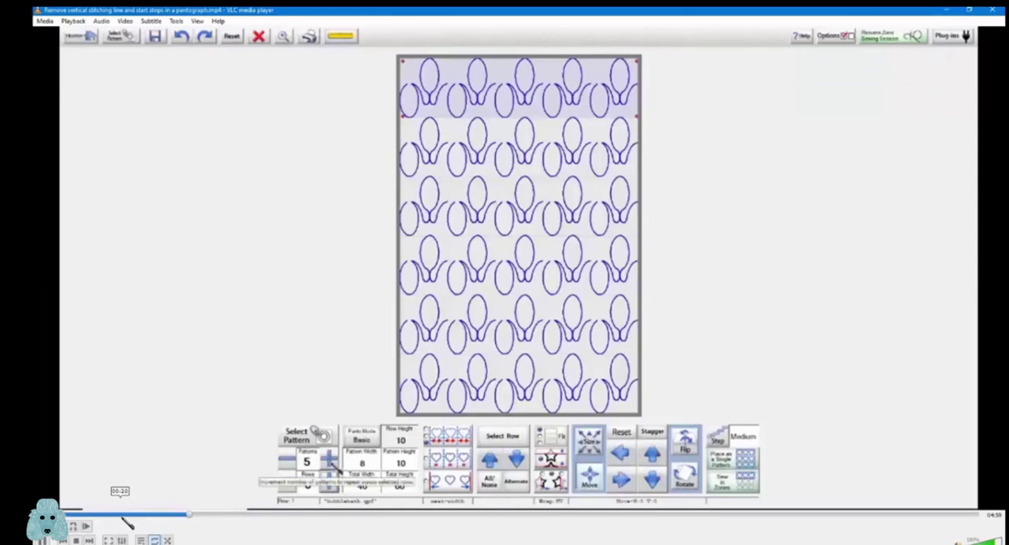
left_click(329, 481)
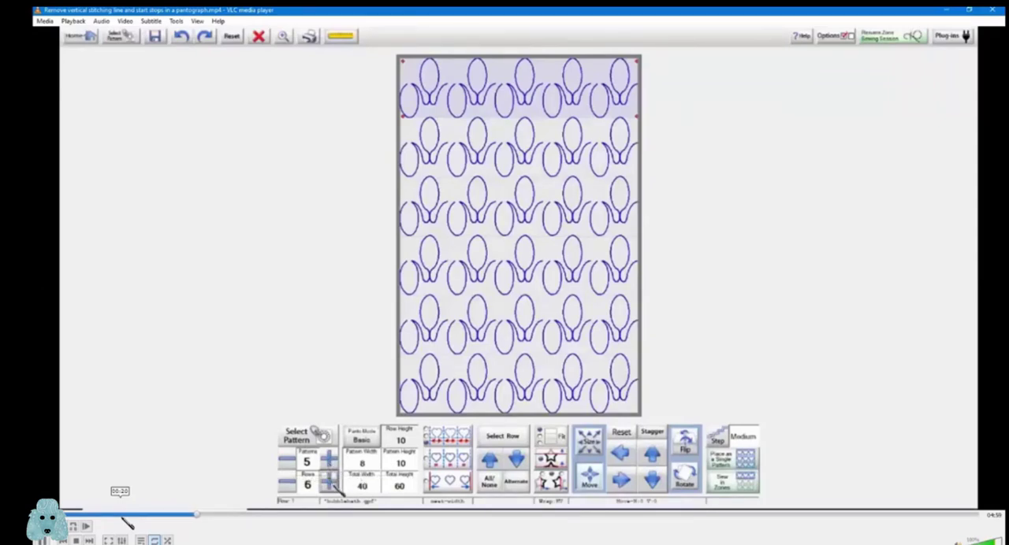
left_click(327, 480)
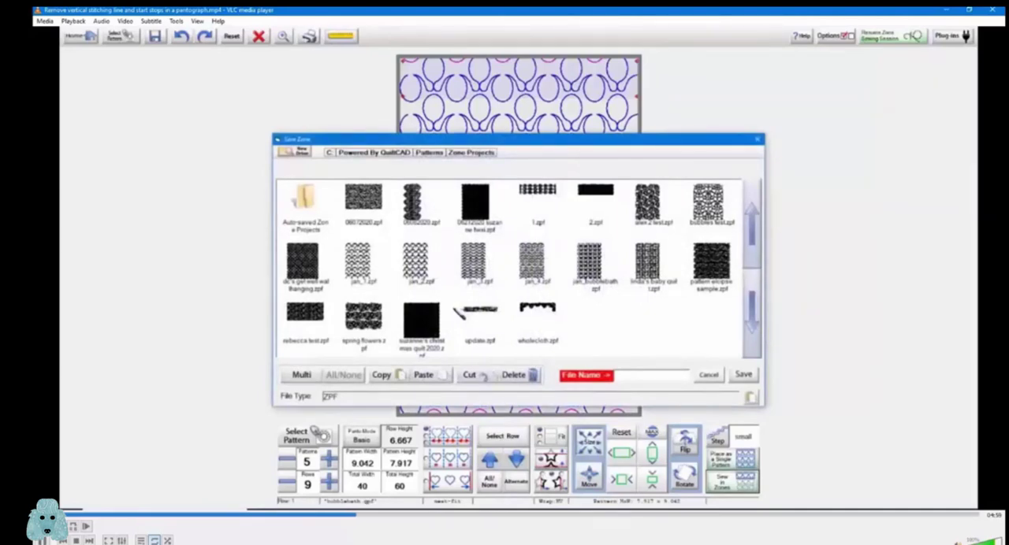
Save the zone over jan_bubblebath.zpf, confirming the overwrite
left_click(595, 265)
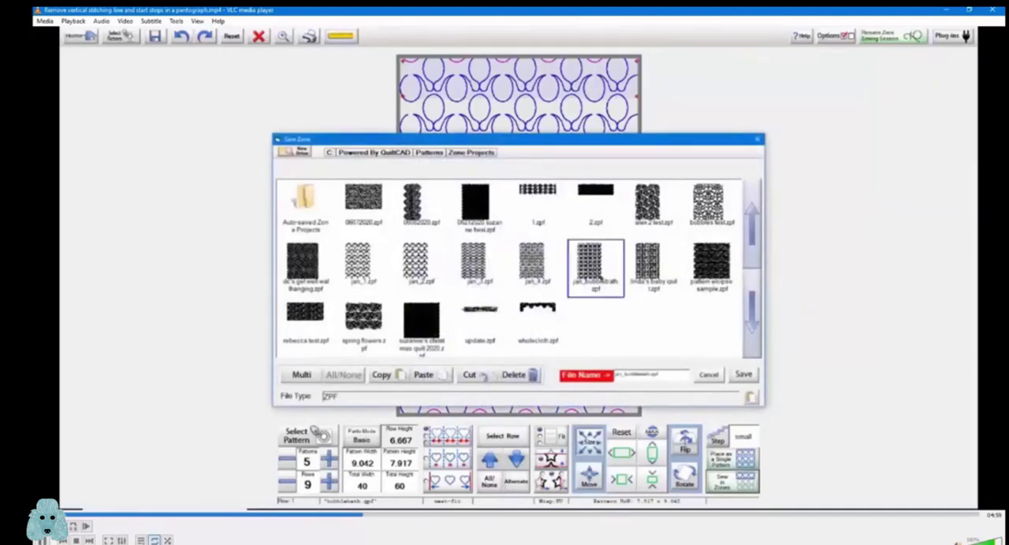
left_click(742, 374)
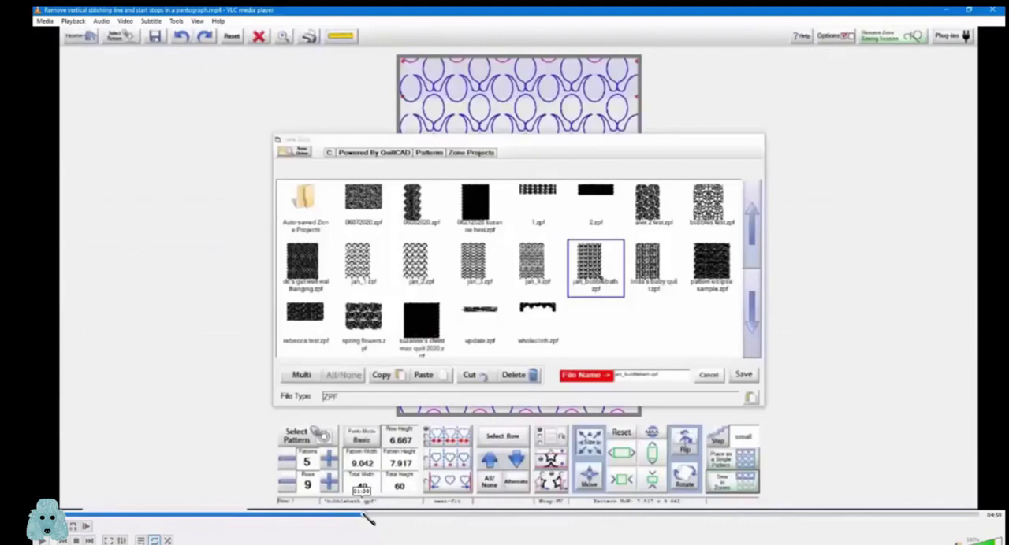
left_click(742, 374)
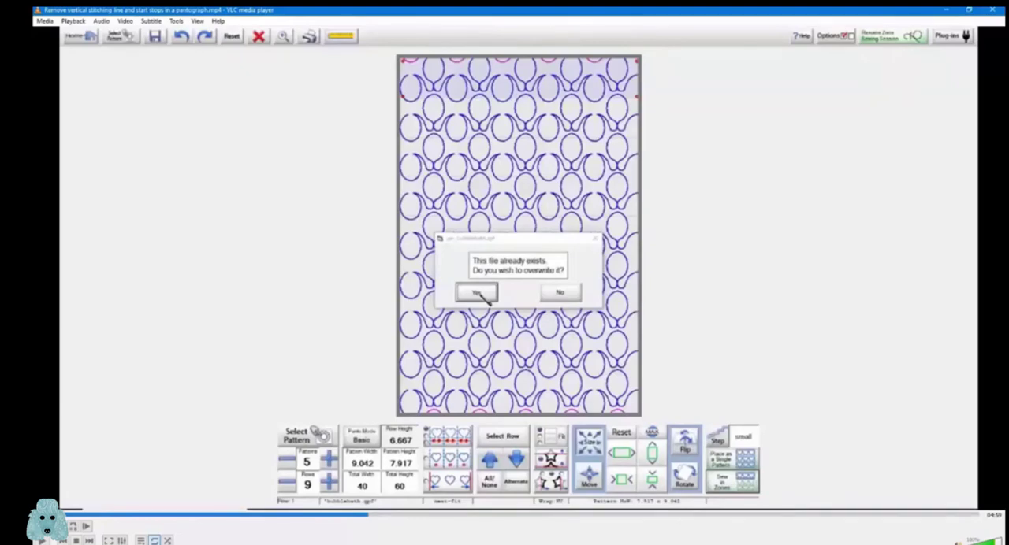
mouse_move(937, 64)
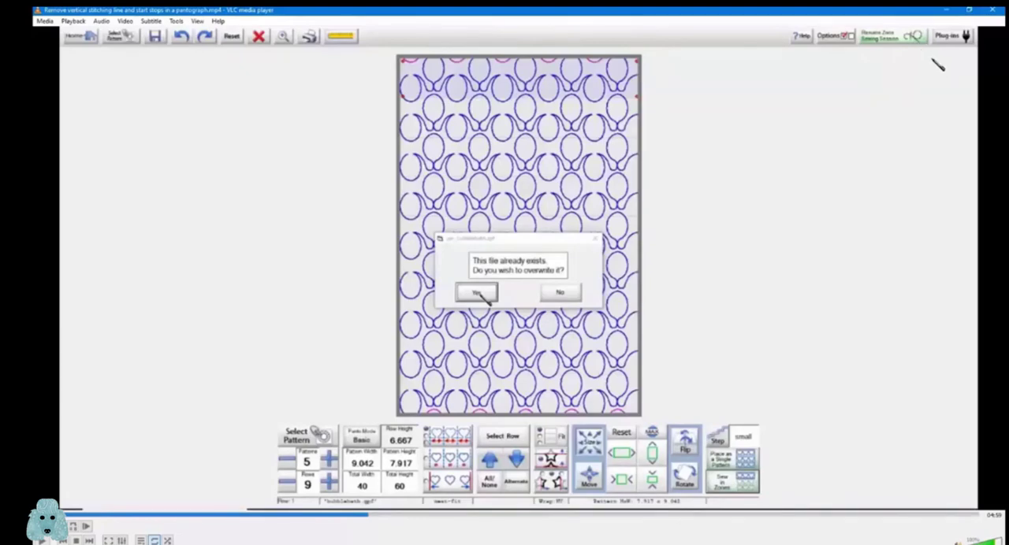
mouse_move(907, 12)
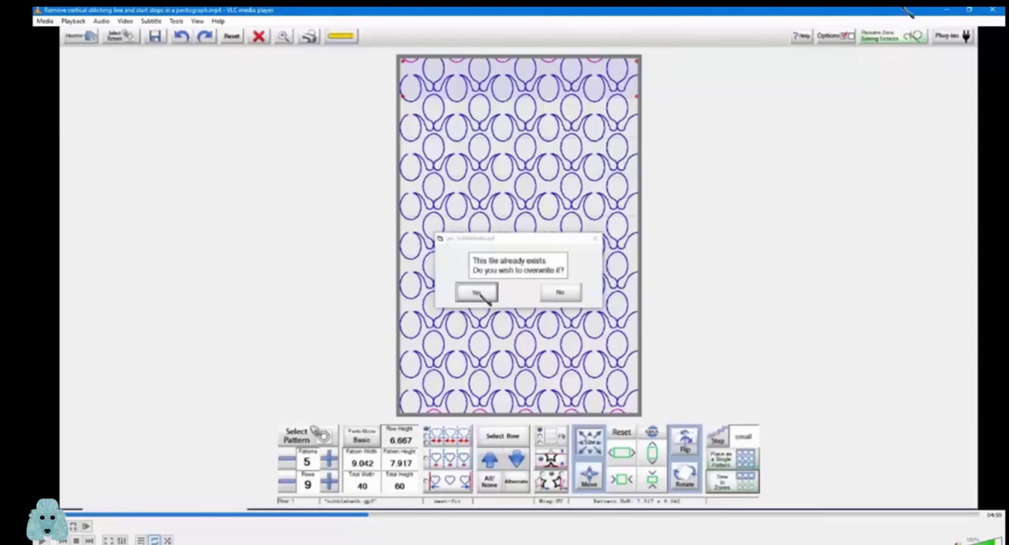
mouse_move(884, 41)
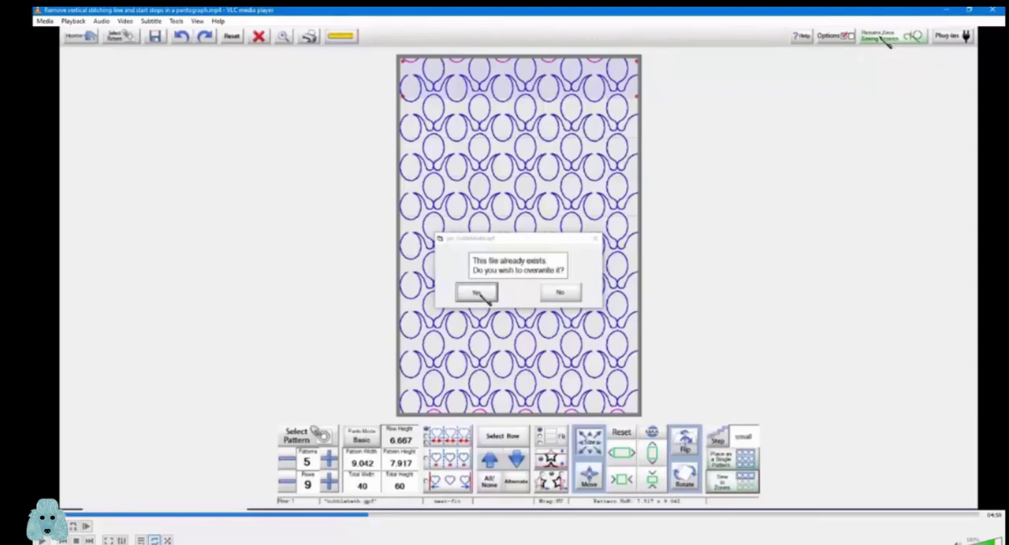
mouse_move(883, 43)
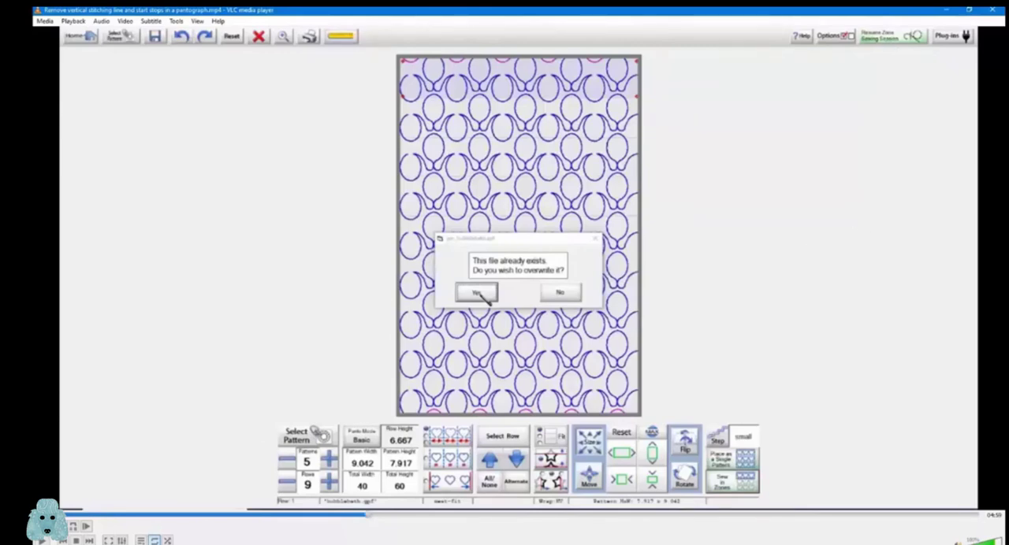
left_click(475, 293)
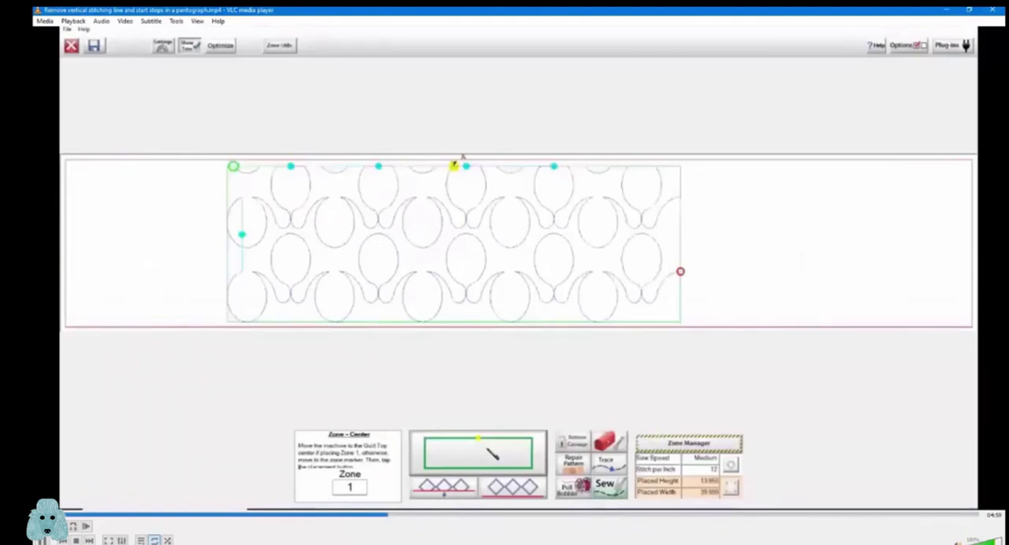
mouse_move(311, 182)
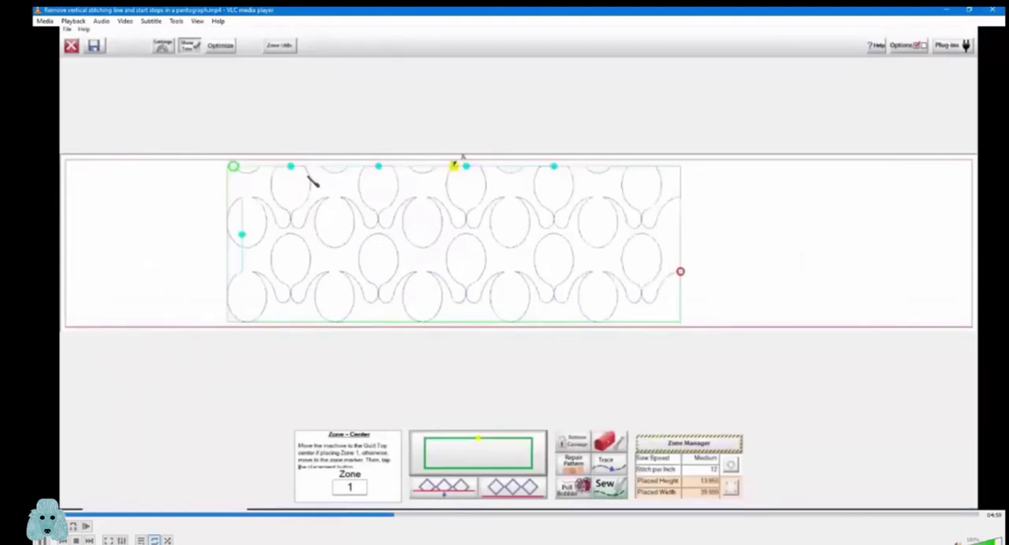
mouse_move(482, 179)
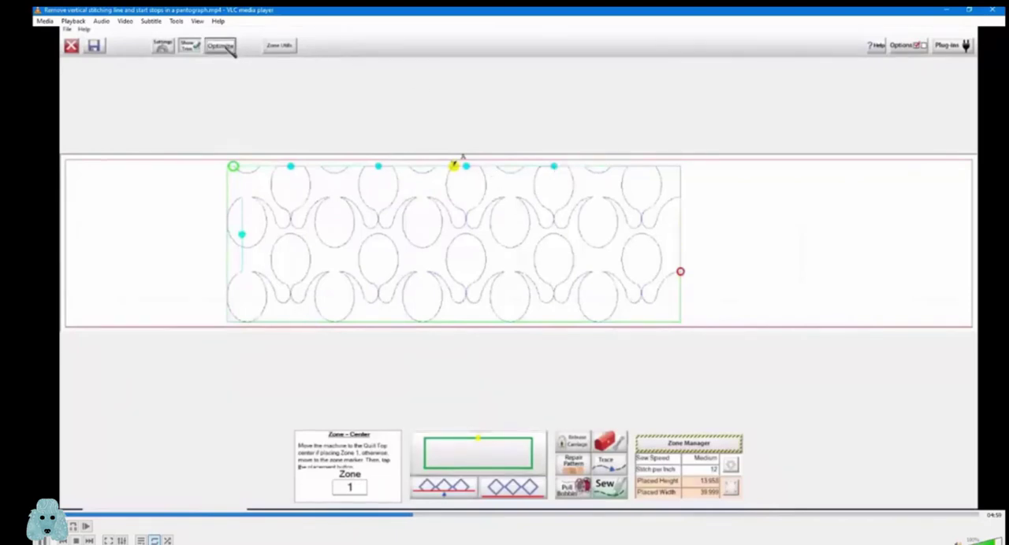
Open Zone 1's optimize editor showing start, stop points and connecting lines
left_click(220, 45)
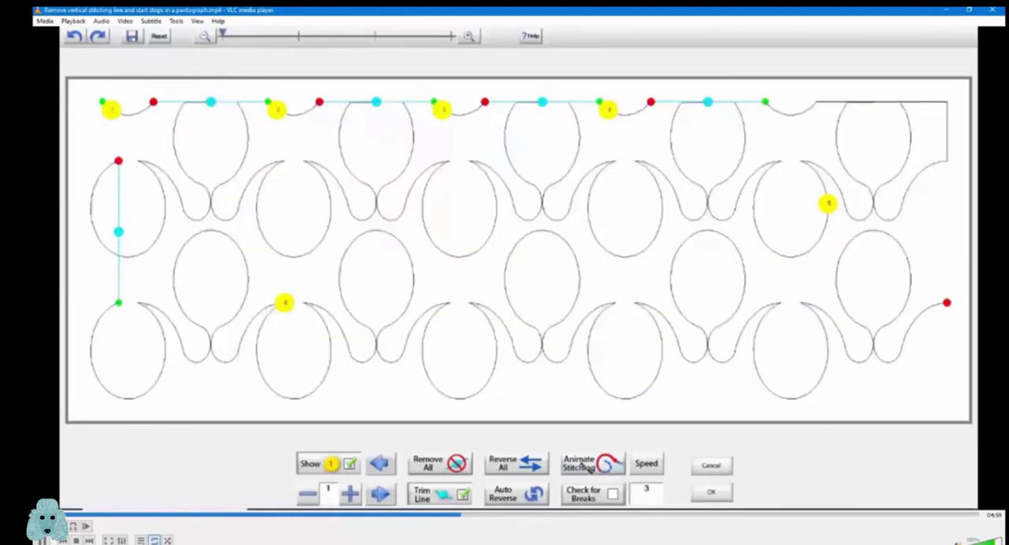
mouse_move(394, 323)
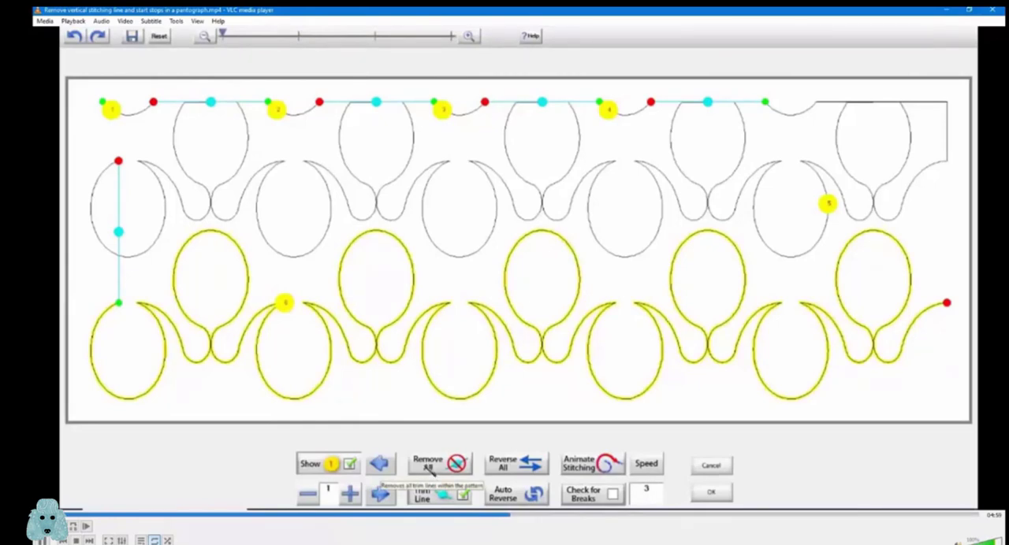
Remove all trim lines in Zone 1 and answer the connect first/last points prompt
left_click(440, 464)
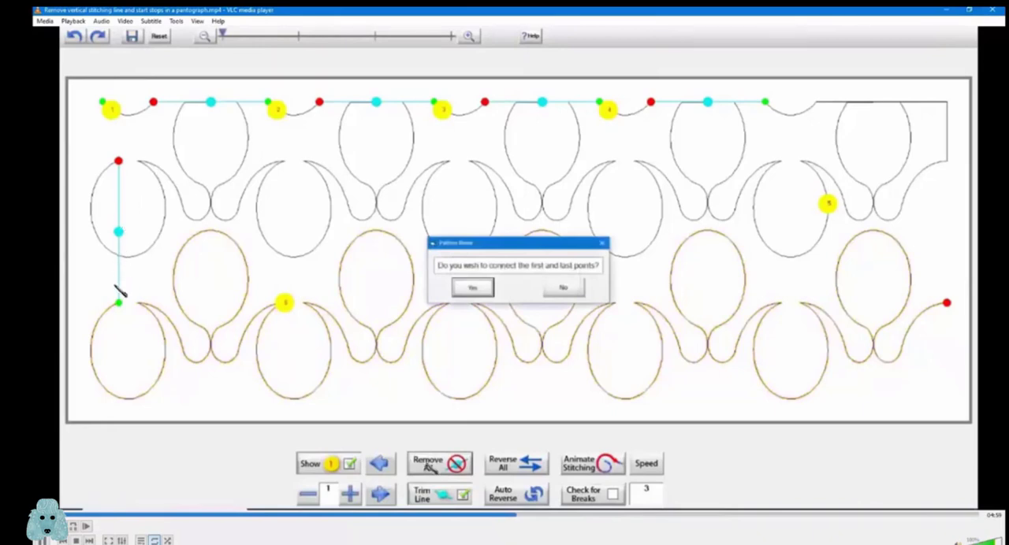
left_click(563, 287)
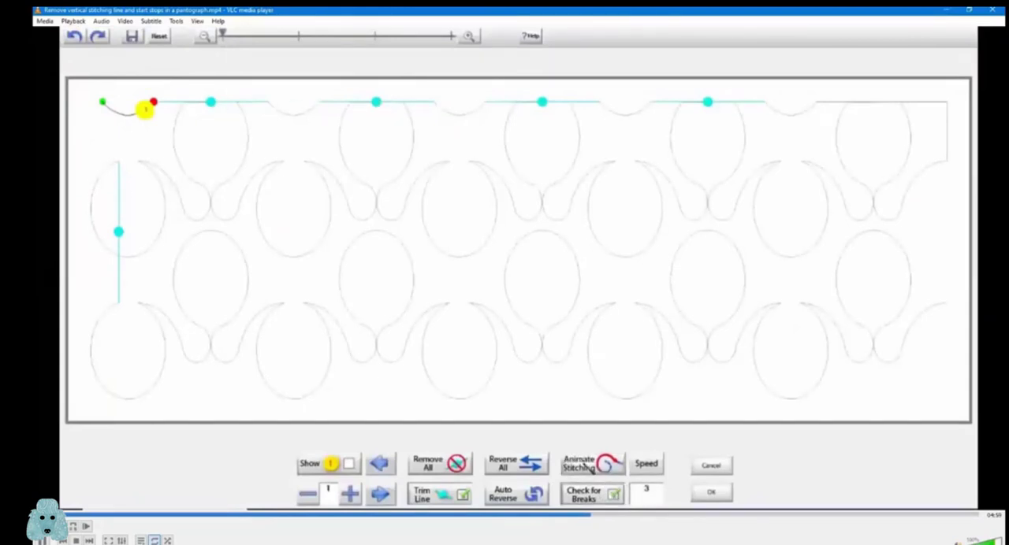
Remove the three top-row stitching breaks and connect the first and last points
left_click(583, 494)
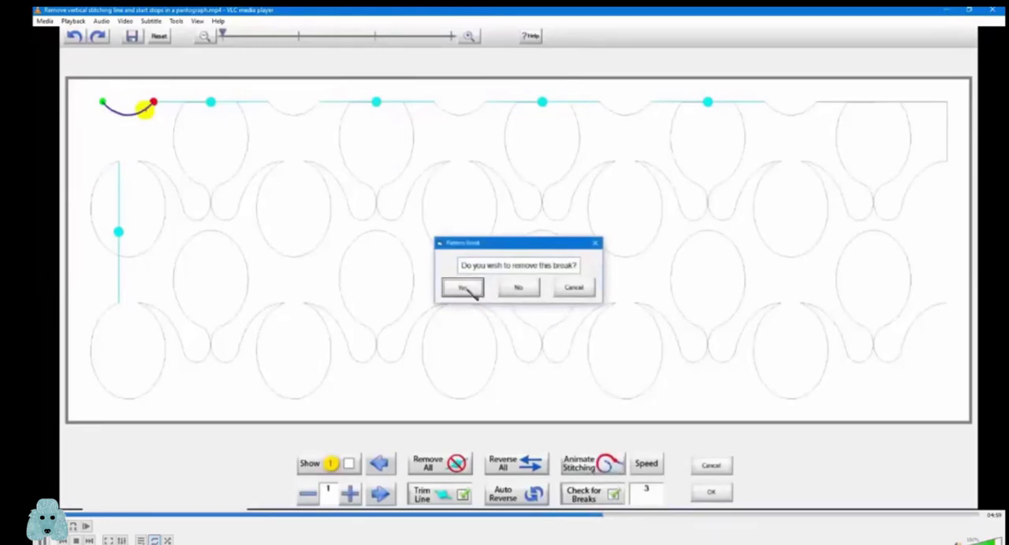
left_click(462, 286)
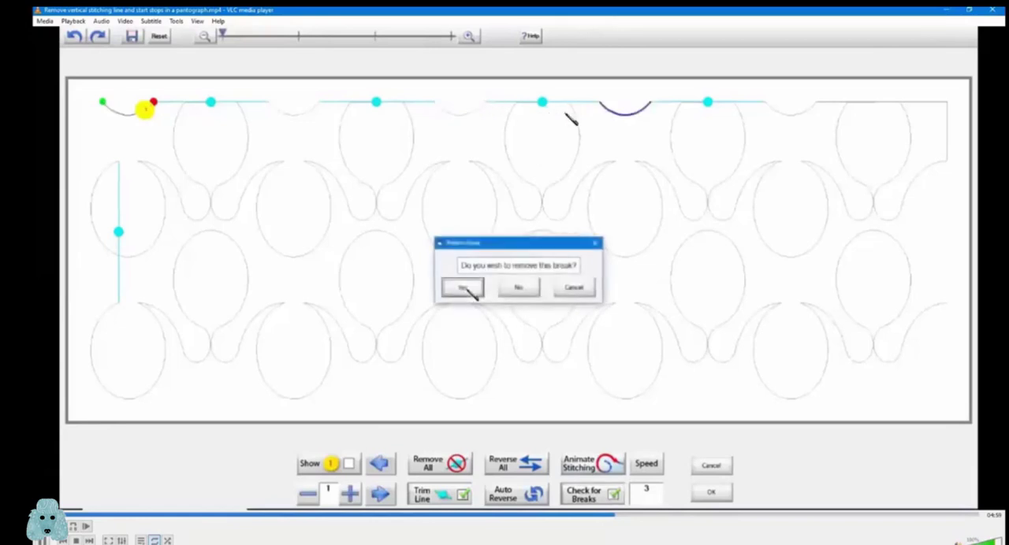
left_click(462, 287)
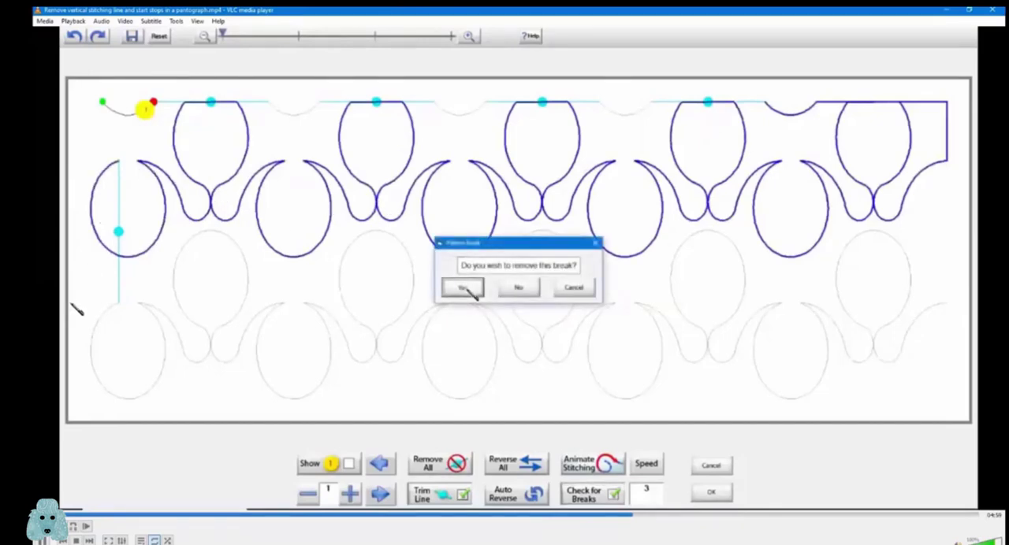
left_click(462, 286)
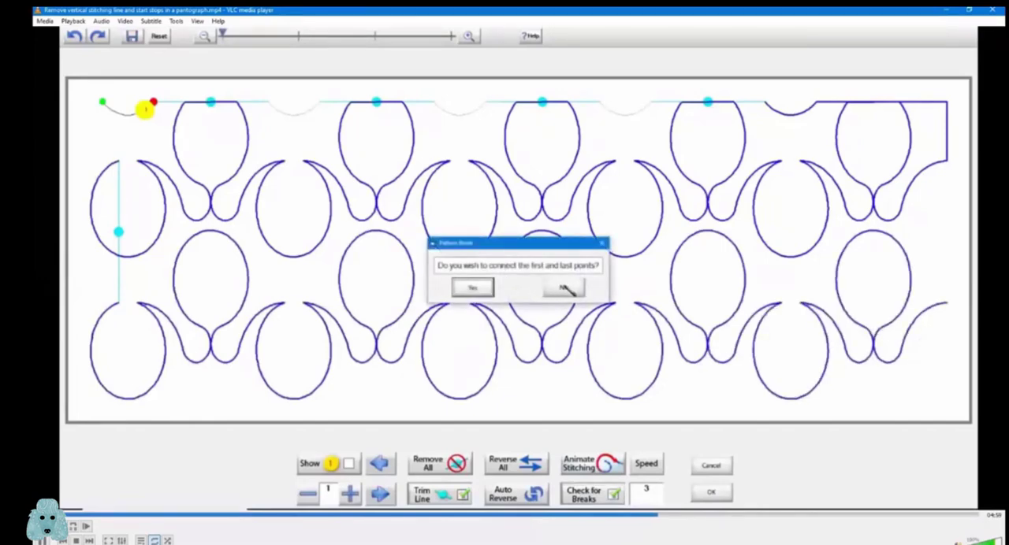
left_click(564, 288)
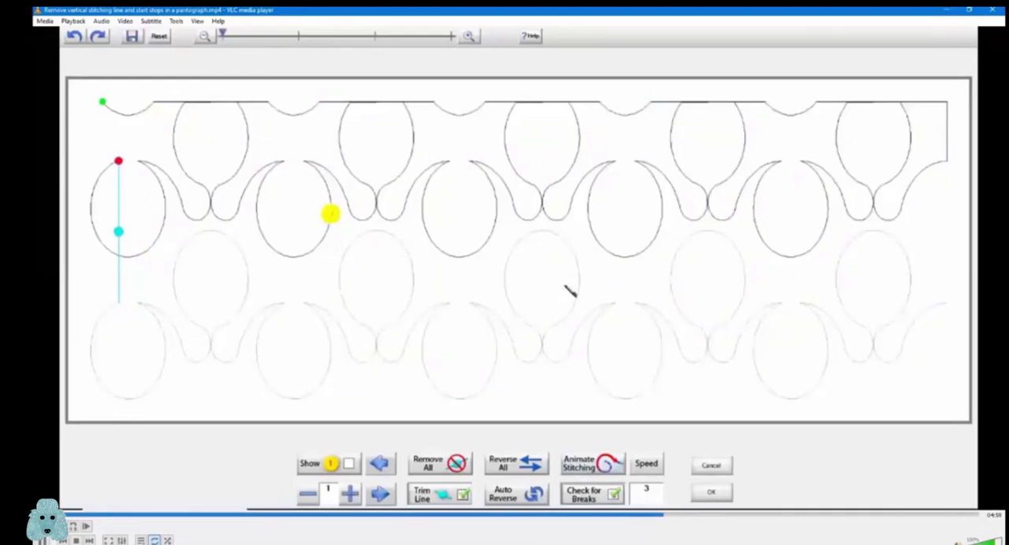
mouse_move(134, 173)
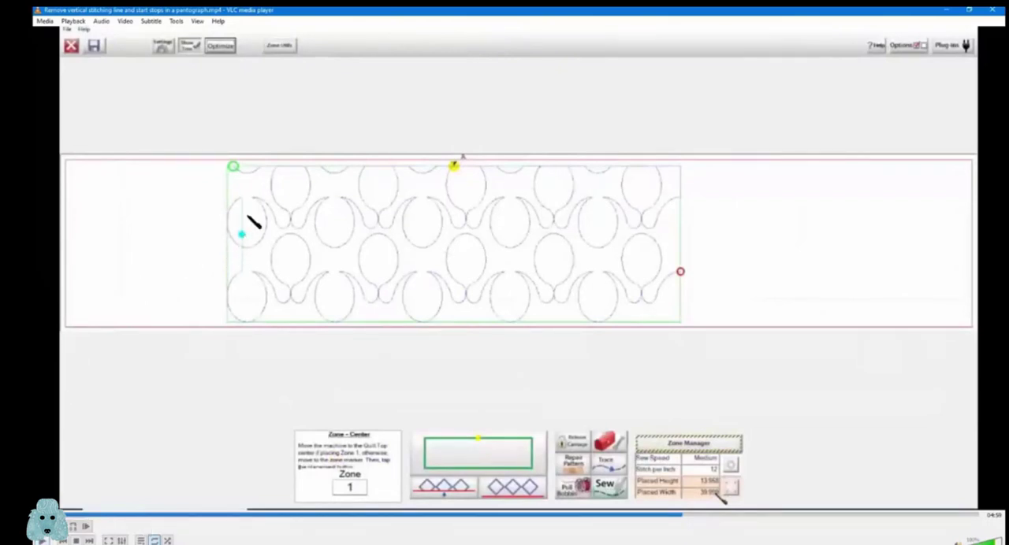
mouse_move(595, 183)
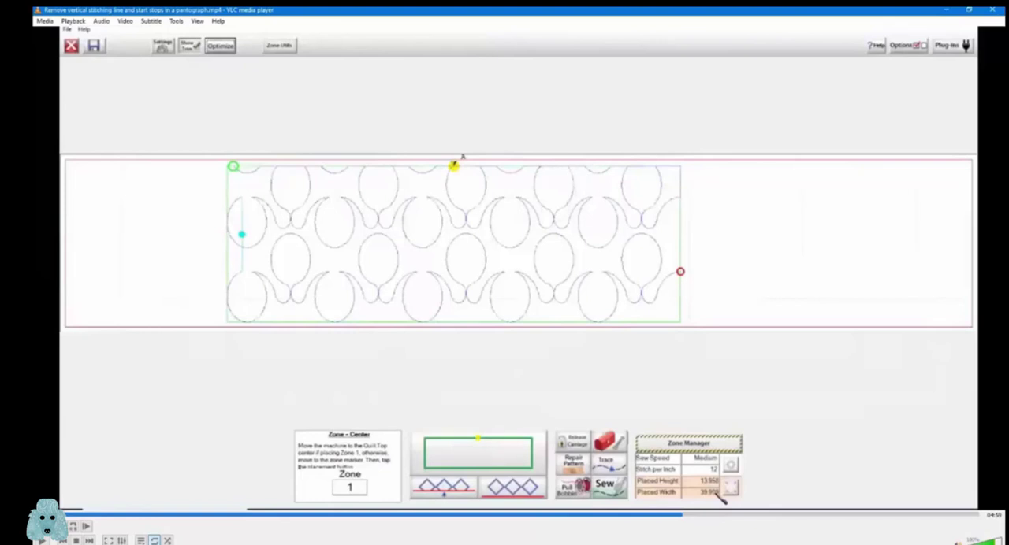
mouse_move(236, 286)
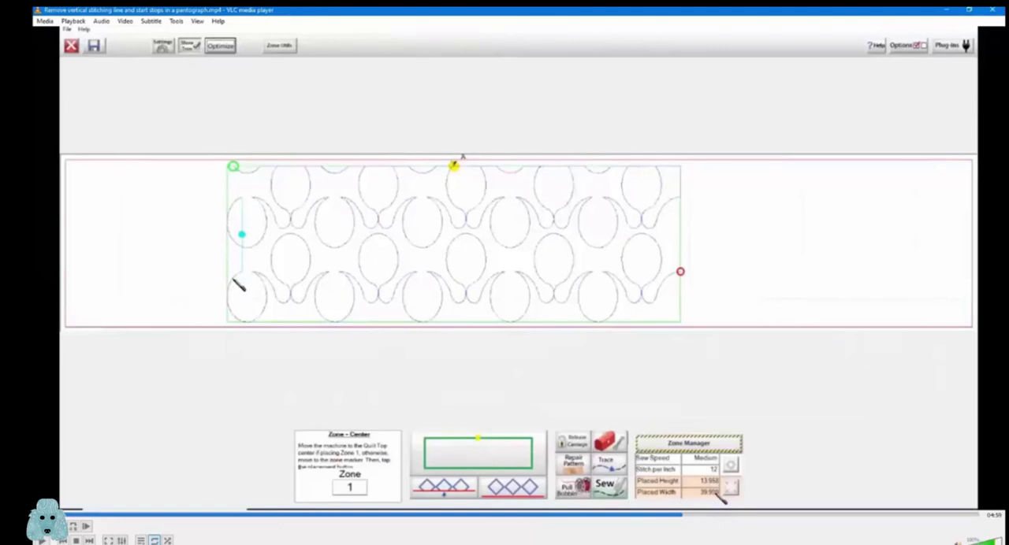
mouse_move(493, 178)
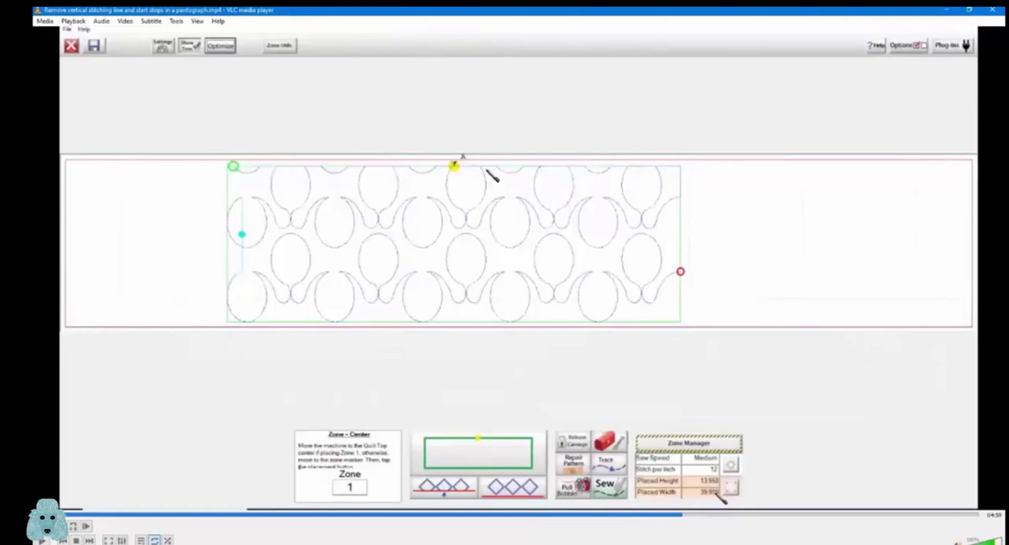
mouse_move(237, 264)
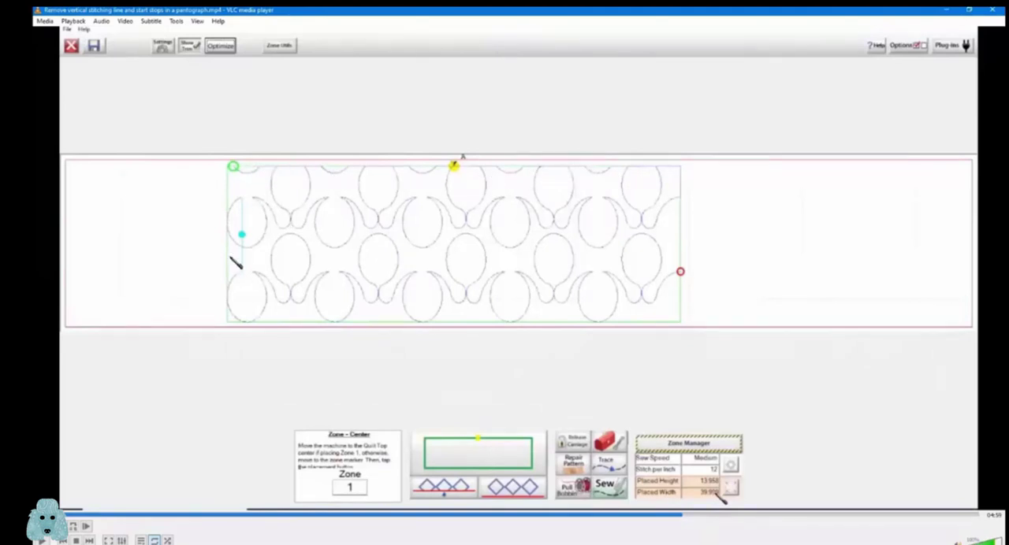
mouse_move(256, 209)
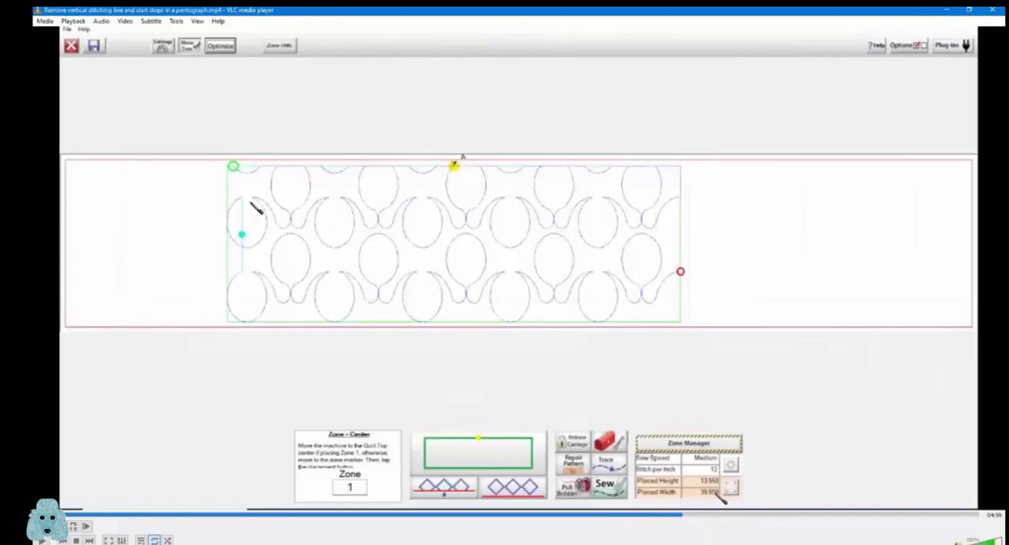
mouse_move(248, 238)
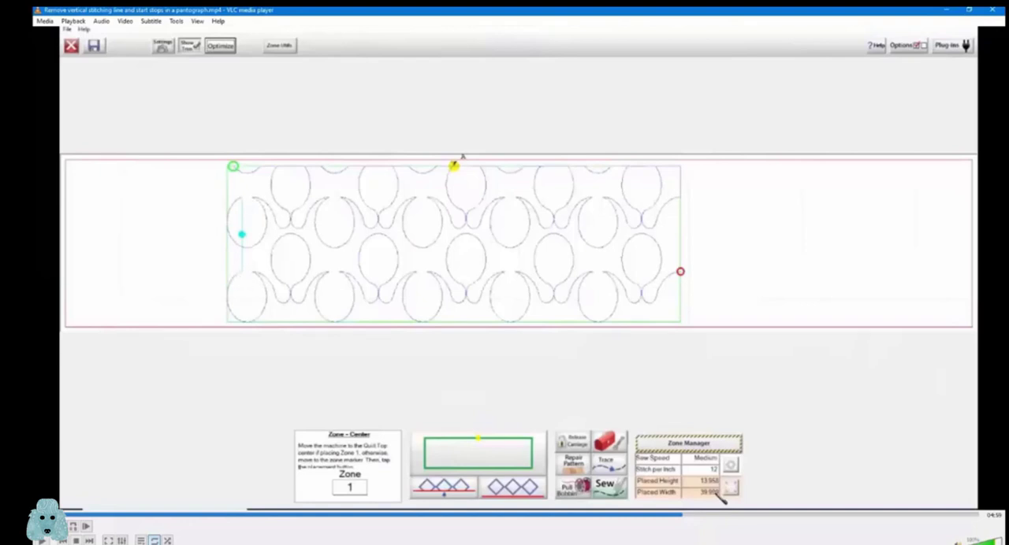
mouse_move(229, 282)
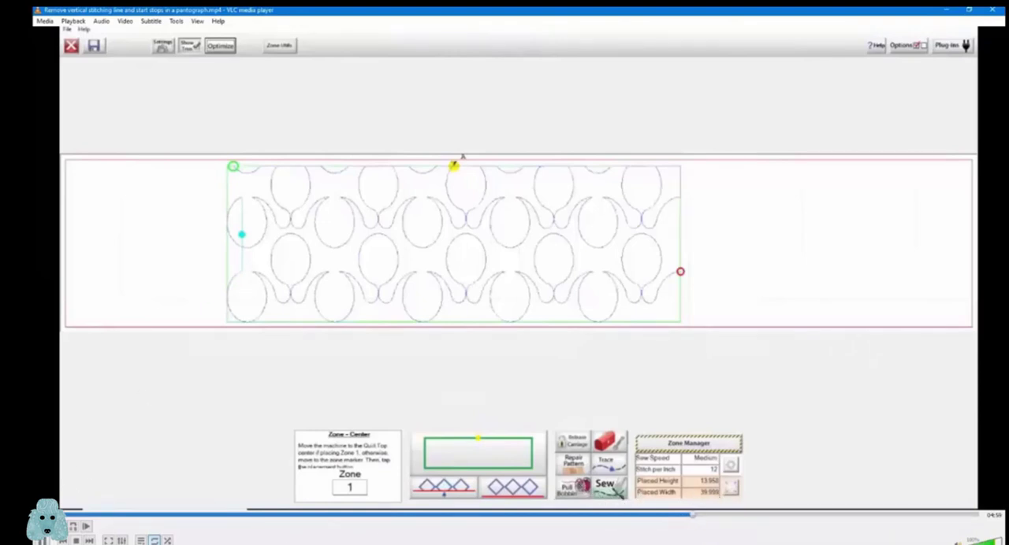
Sew Zone 1 until it pauses at the first section end, about 55% done
left_click(604, 483)
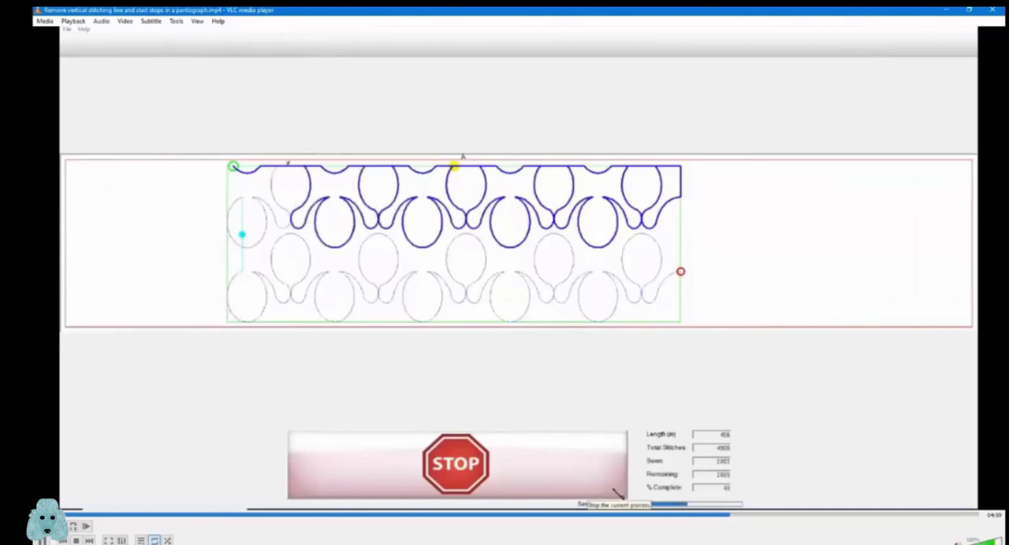
left_click(456, 463)
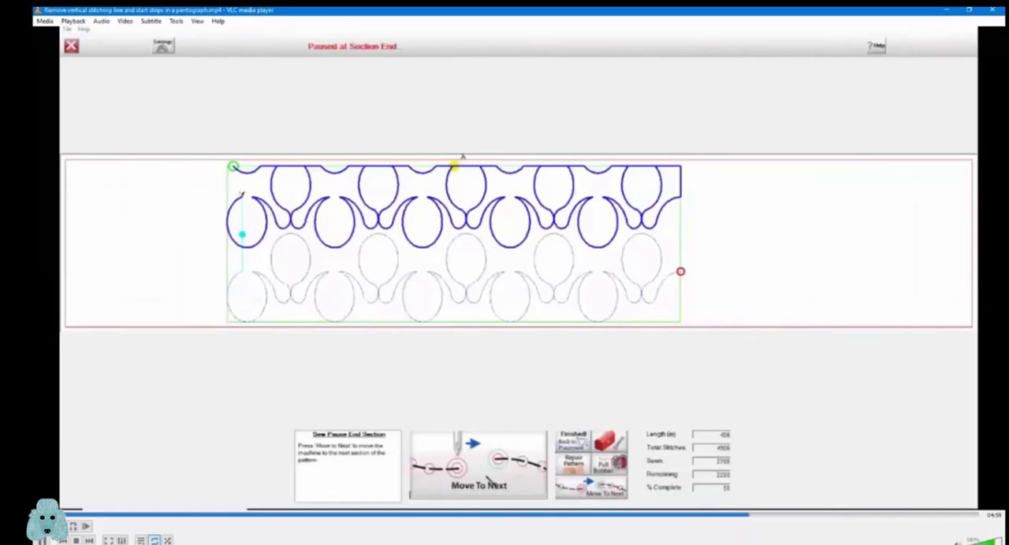
left_click(479, 465)
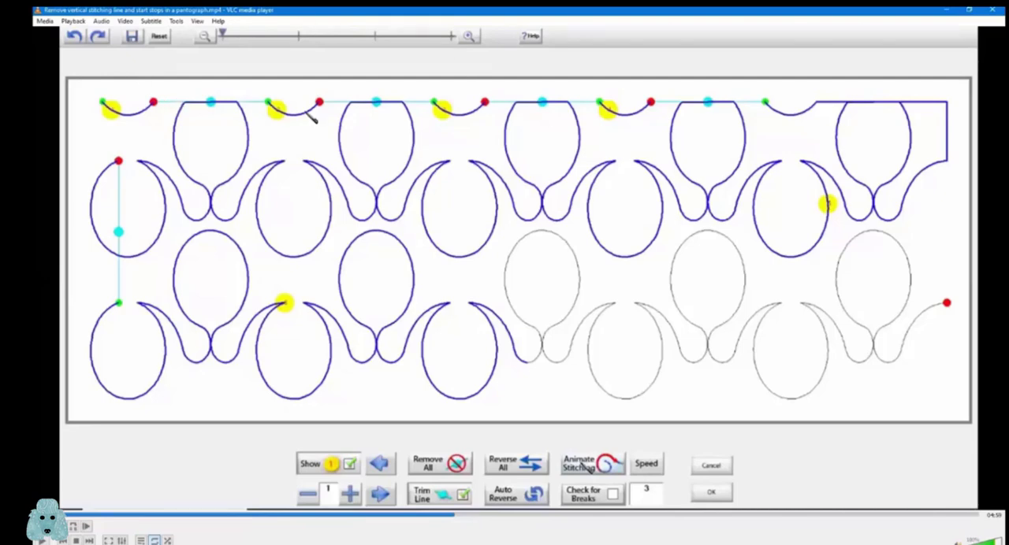
mouse_move(654, 121)
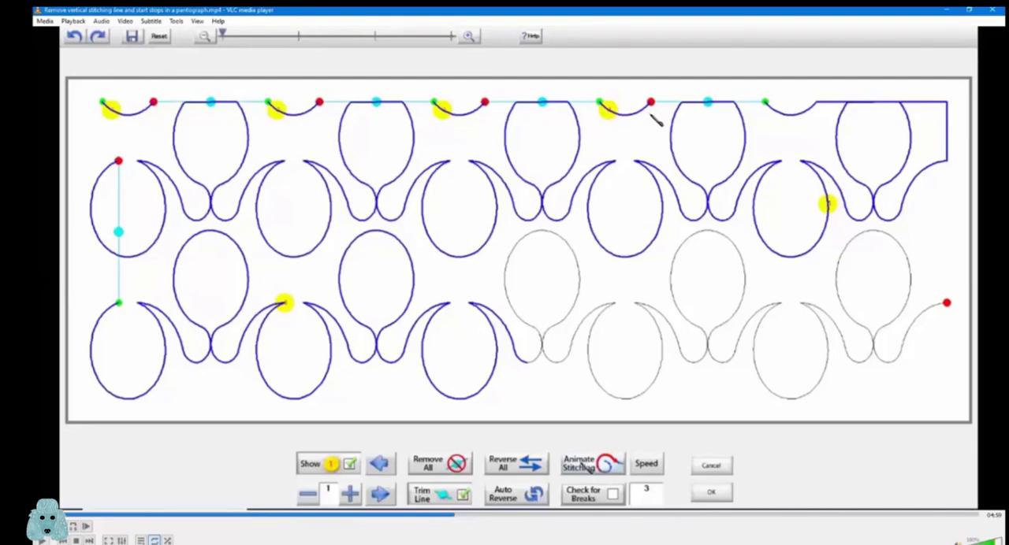
mouse_move(405, 67)
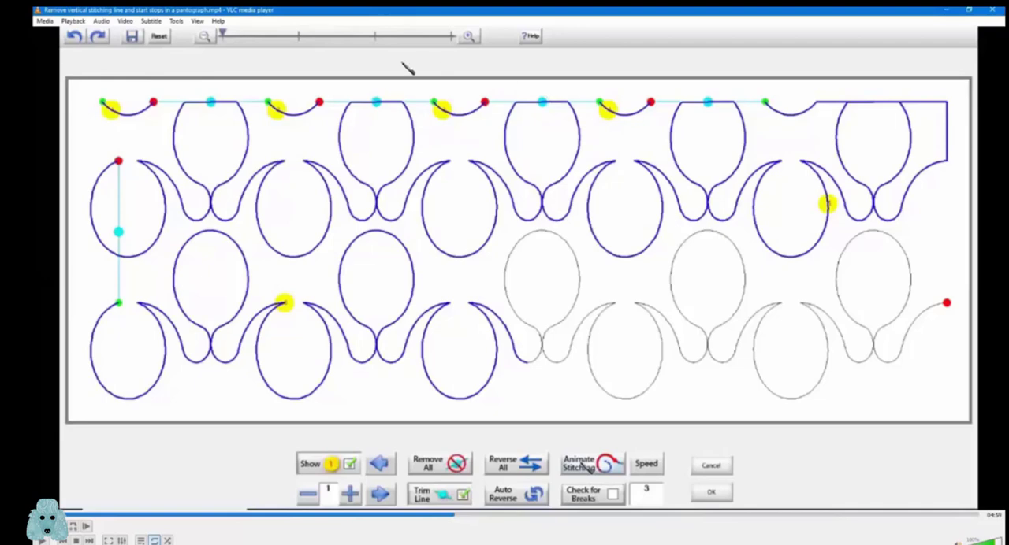
mouse_move(825, 109)
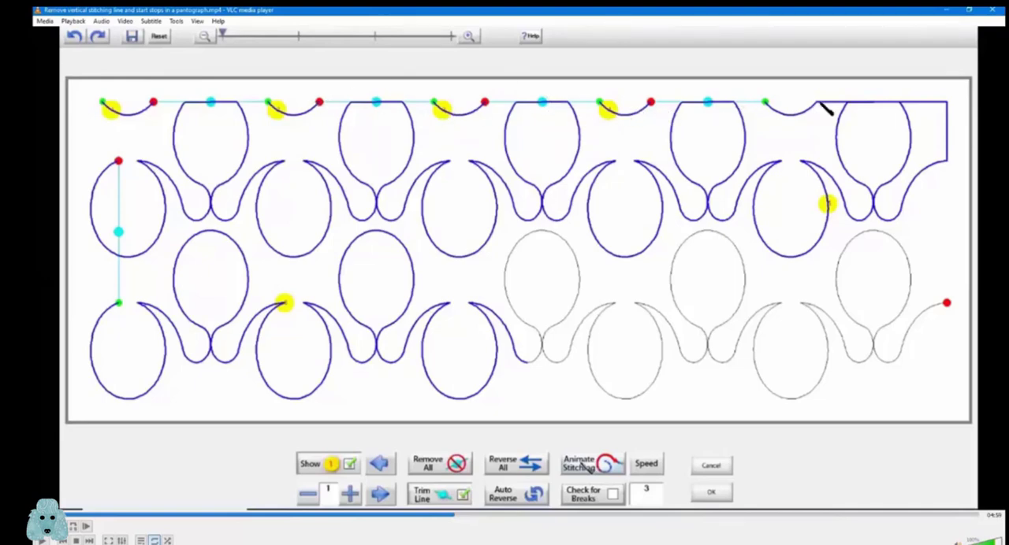
mouse_move(826, 110)
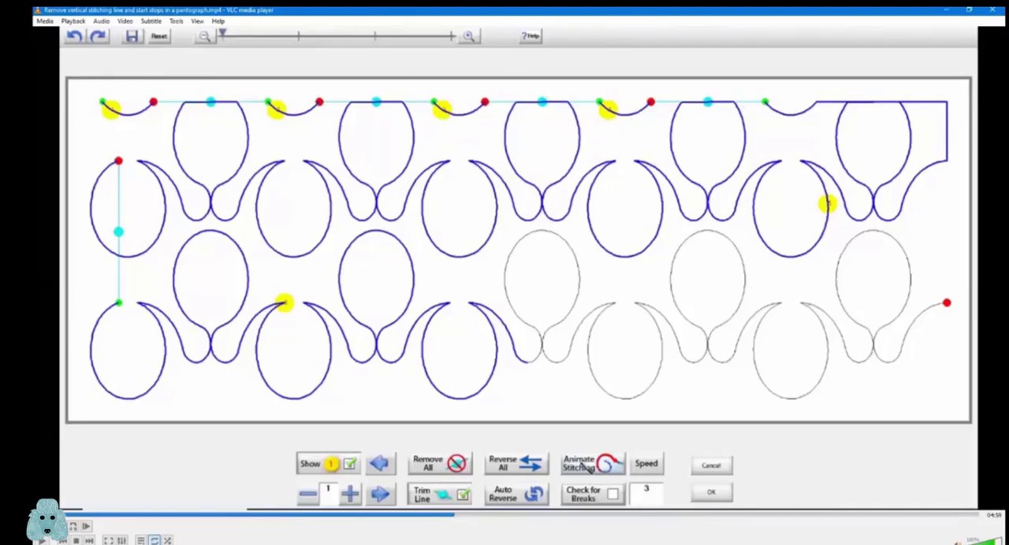
mouse_move(138, 227)
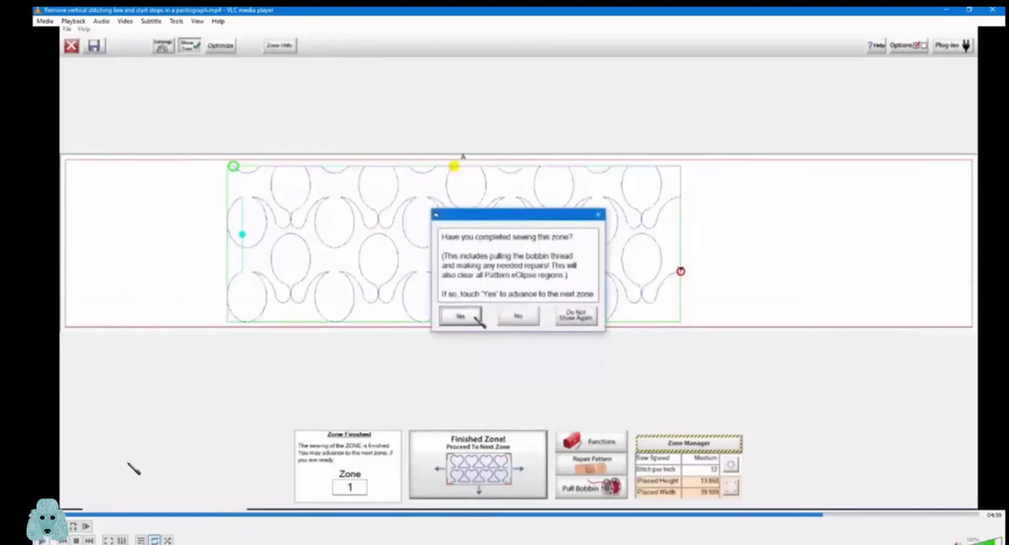
mouse_move(680, 166)
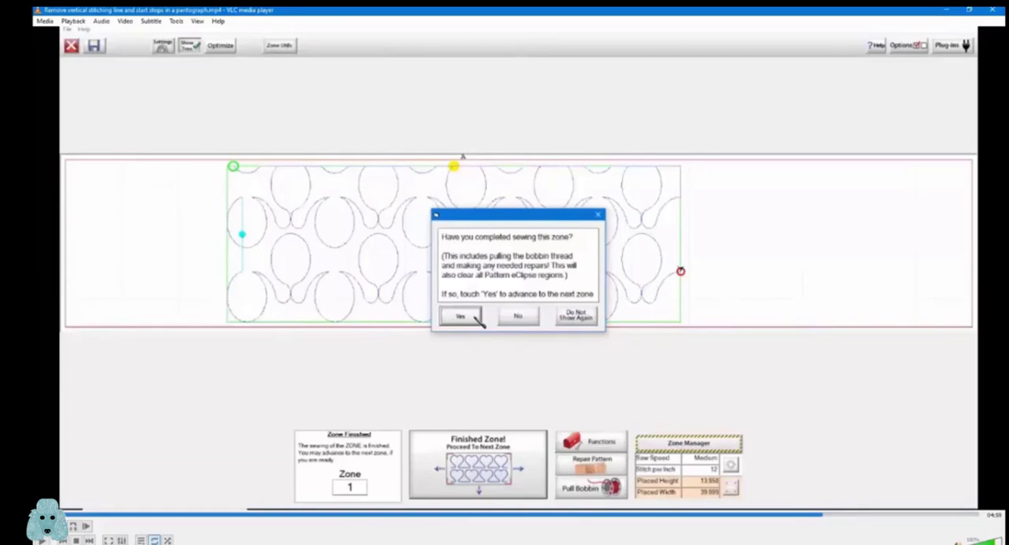
mouse_move(316, 258)
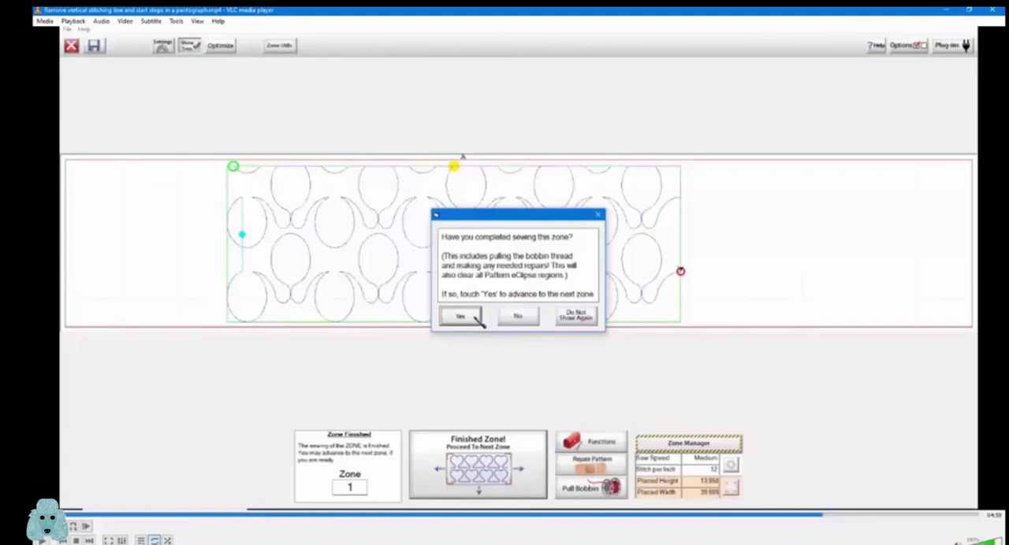
mouse_move(700, 485)
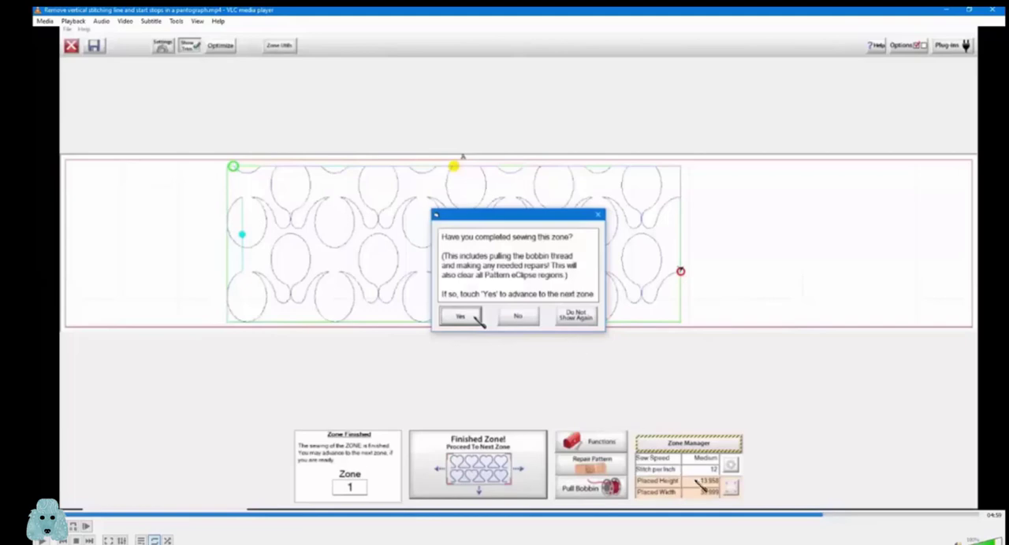
Confirm Zone 1 is complete and acknowledge moving the fabric to marker 2A
left_click(460, 316)
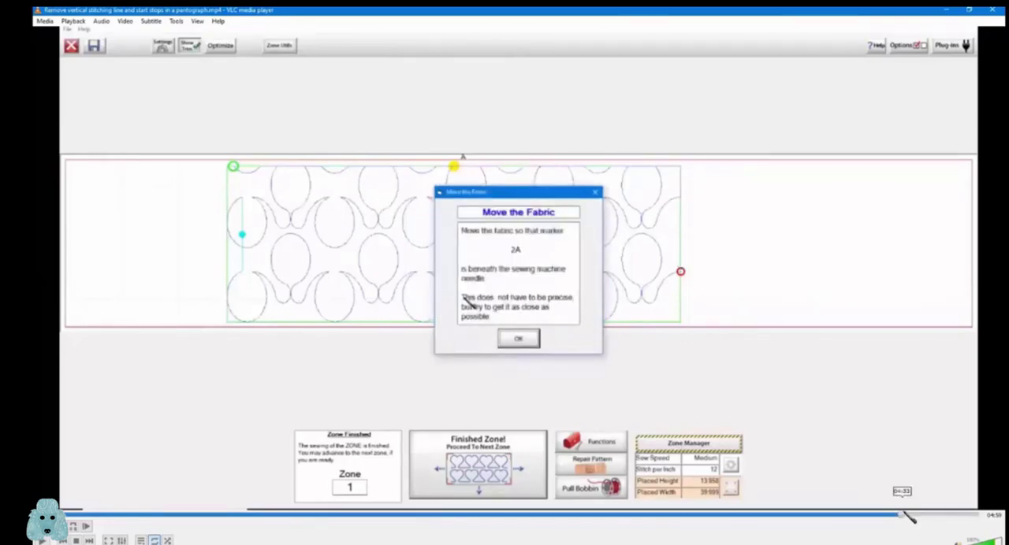
left_click(518, 338)
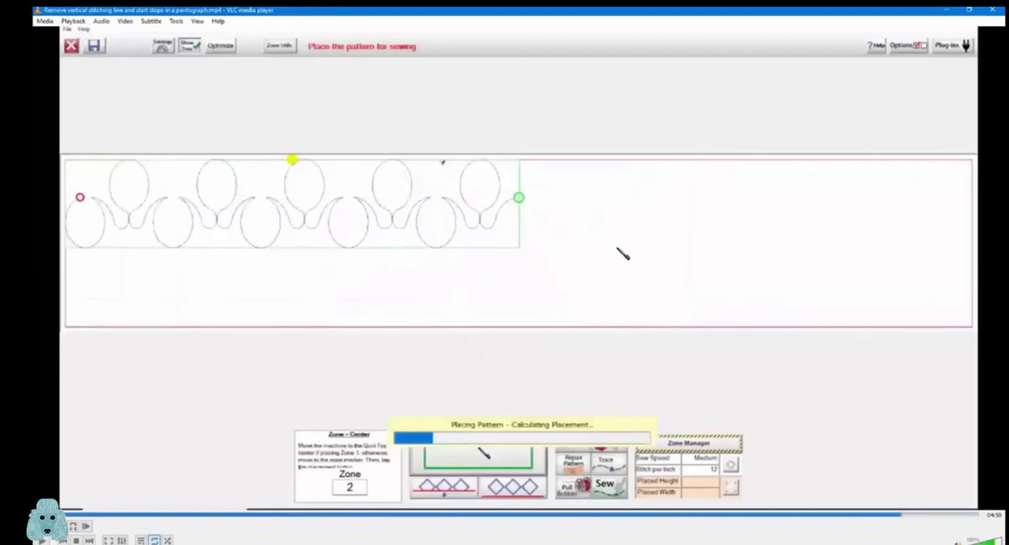
mouse_move(622, 262)
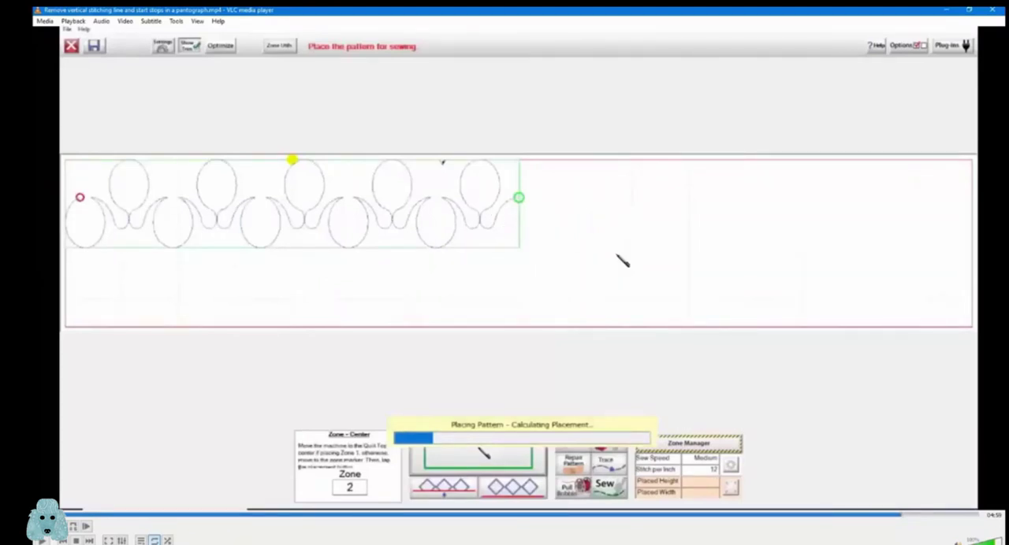